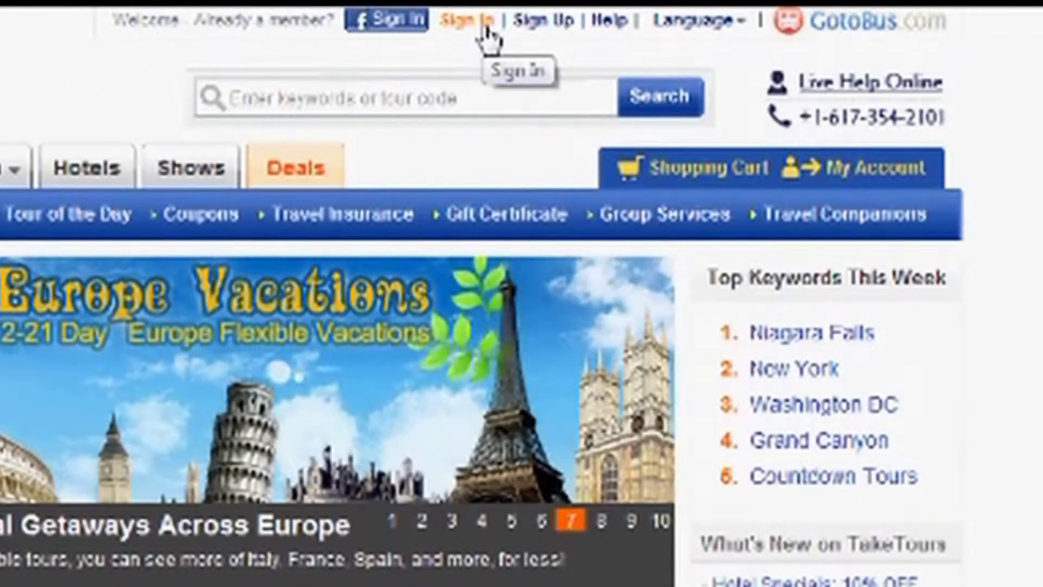
pyautogui.moveTo(528, 30)
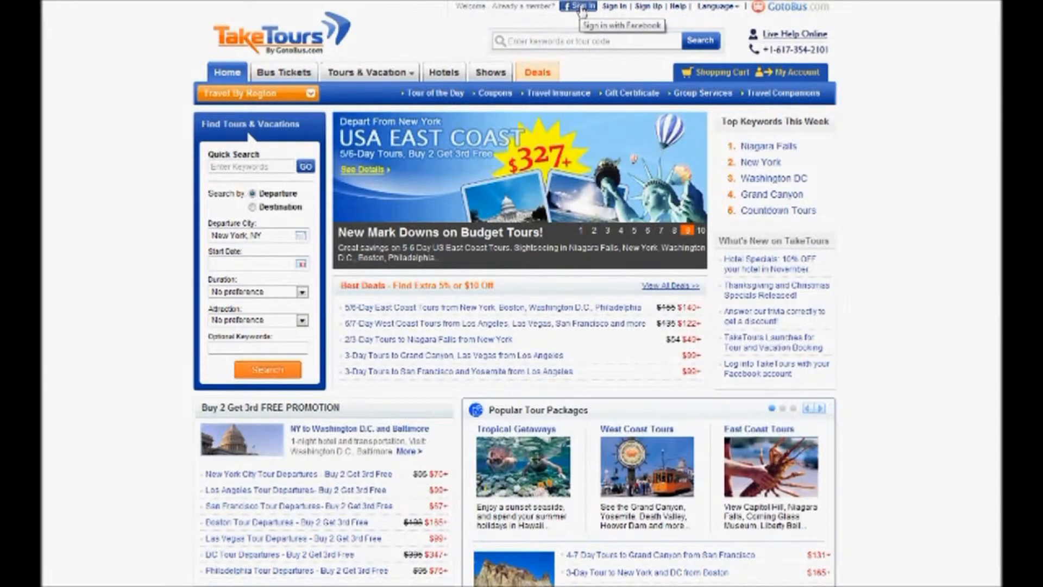
# Sign in with the Facebook account and go to Add Guest Bookings from My Account
pyautogui.click(577, 7)
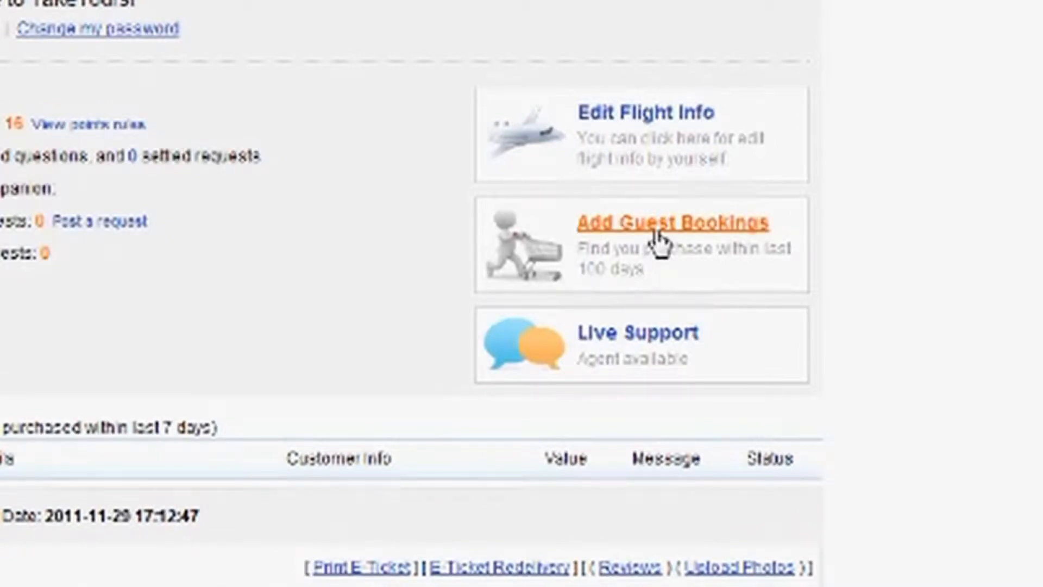
pyautogui.click(674, 222)
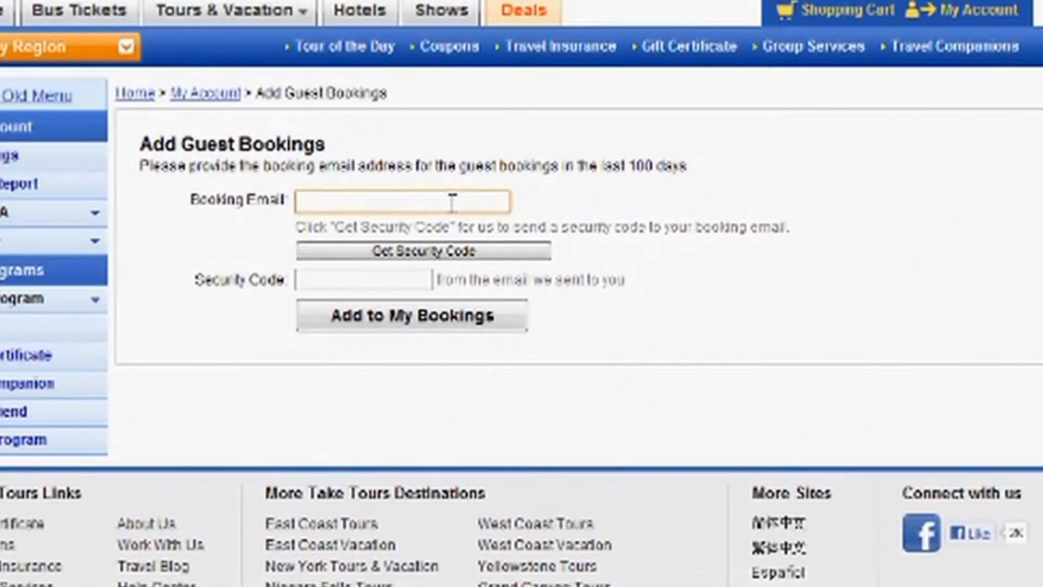
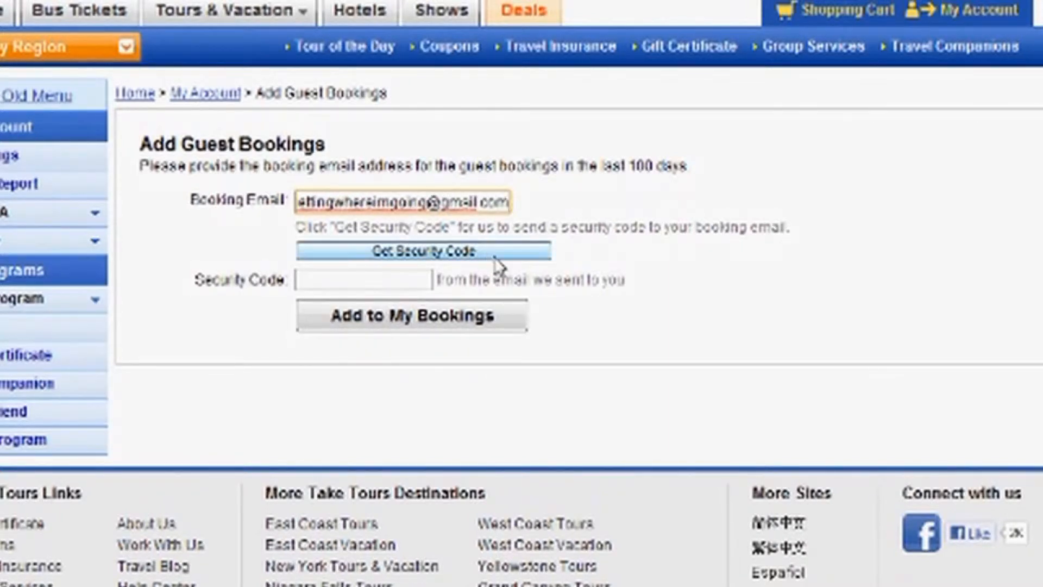
# Enter the booking email ending in 'ng@gmail' and request a security code
pyautogui.click(426, 251)
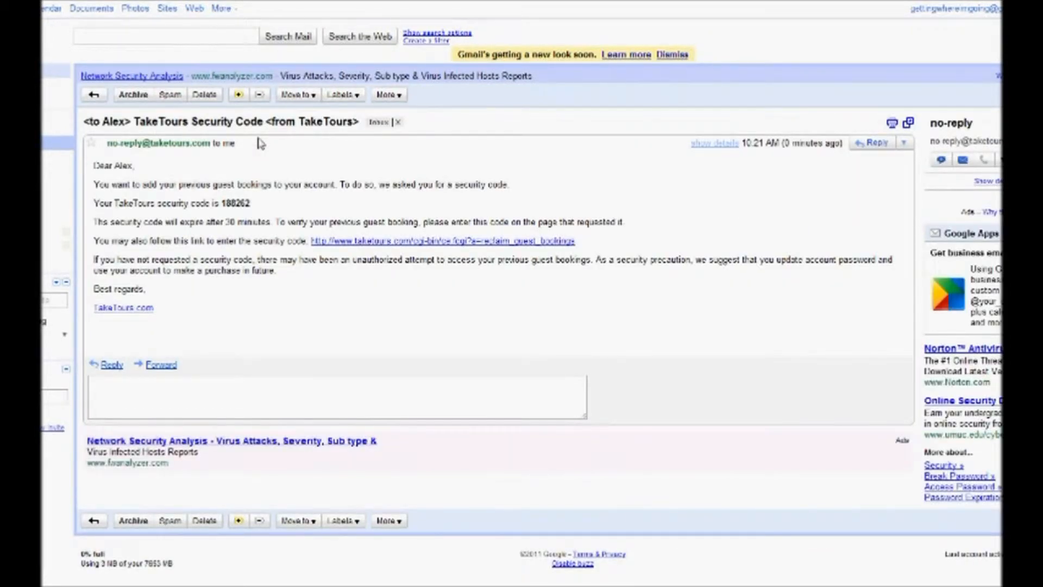
# Select the security code in the TakeTours Security Code email for copying
pyautogui.doubleClick(232, 204)
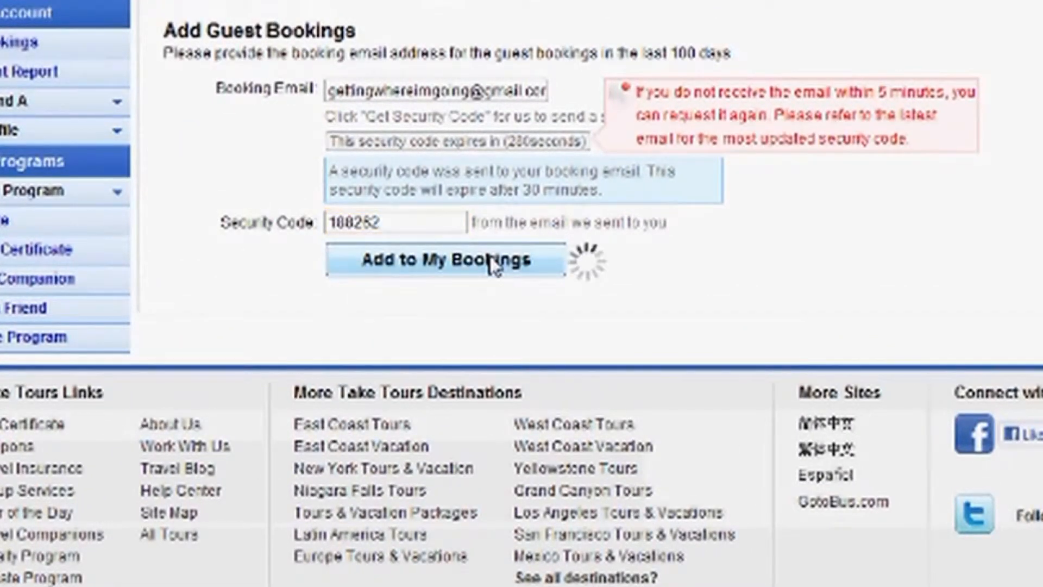
# Submit the pasted security code via 'Add to My Bookings' to link the guest order
pyautogui.click(447, 274)
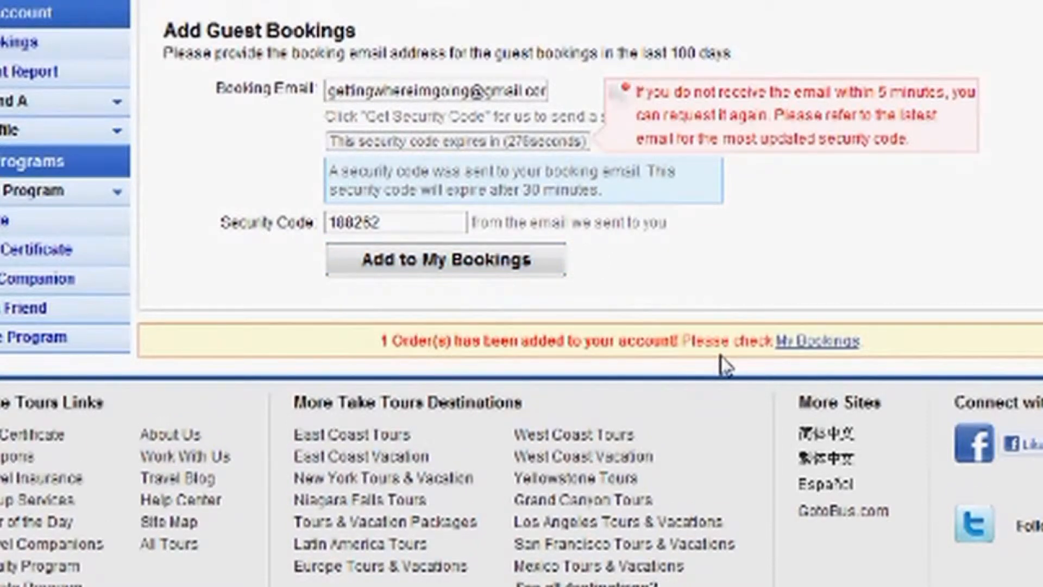
pyautogui.moveTo(793, 363)
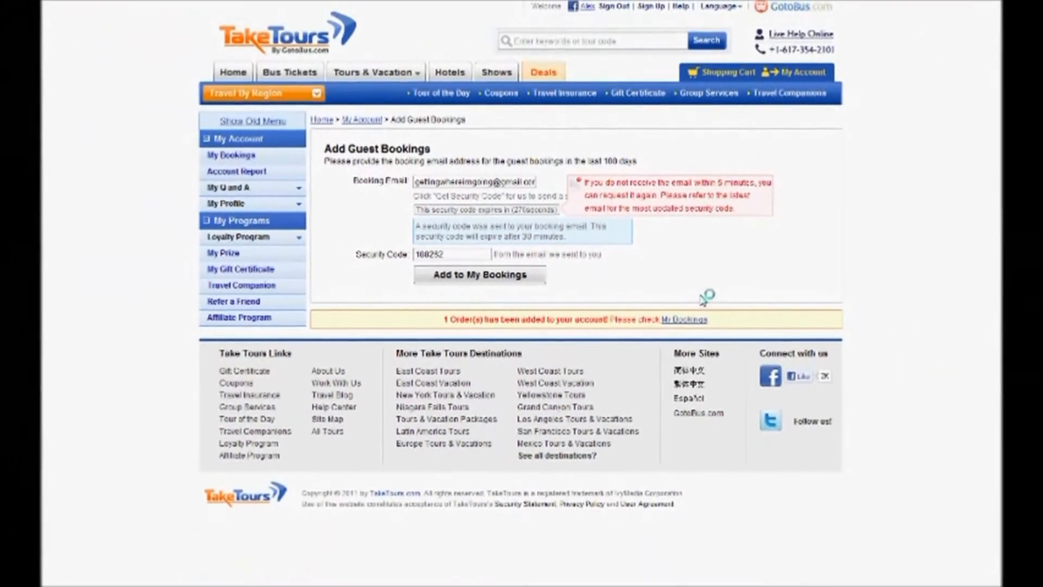
# View My Bookings listing two New York 1-Day City Tour orders, including the guest booking
pyautogui.click(683, 319)
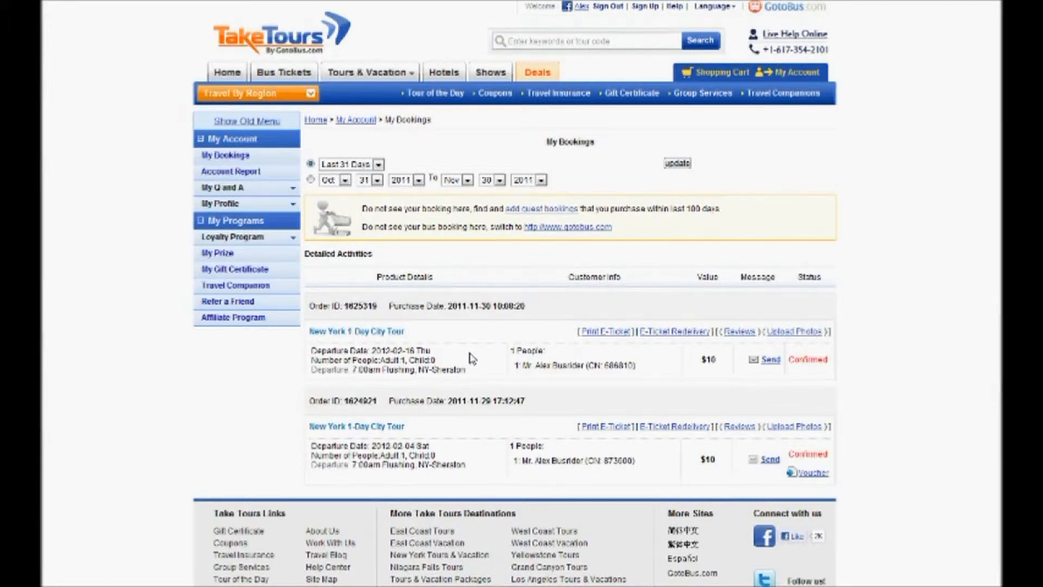
pyautogui.moveTo(700, 380)
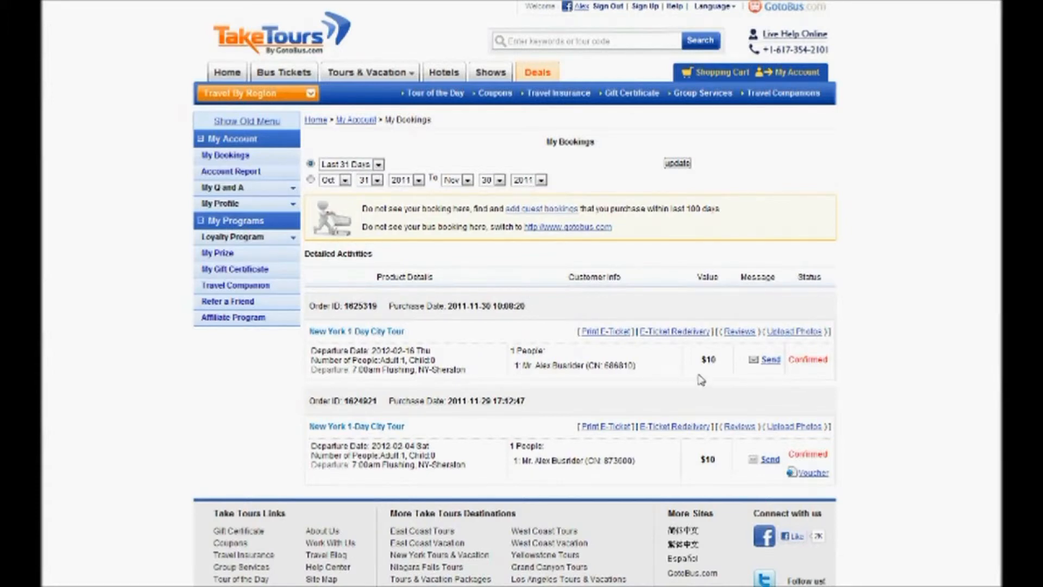